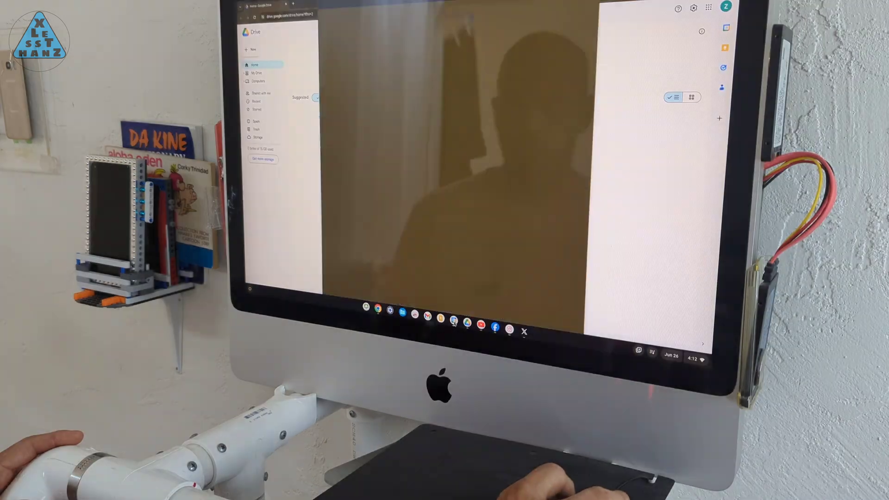
- Bring up the Chrome Web Store in a new tab beside Google Drive
{"action": "left_click", "coordinate": [427, 316]}
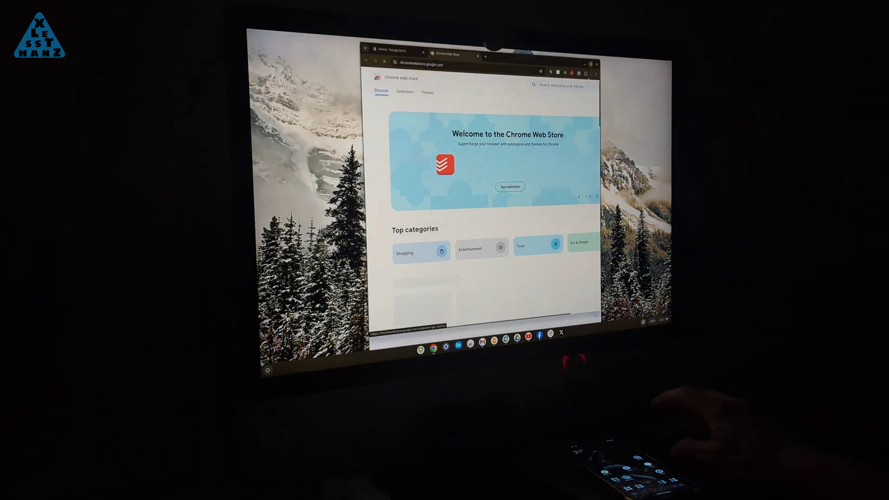
- Scroll the Discover page's extension collections, then leave the store for the desktop shelf
{"action": "scroll", "scroll_direction": "down", "scroll_amount": 3}
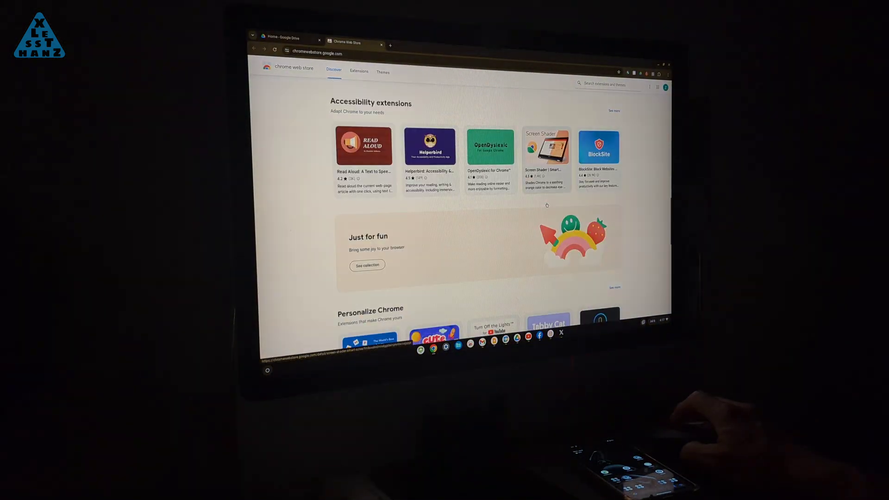
{"action": "left_click", "coordinate": [359, 72]}
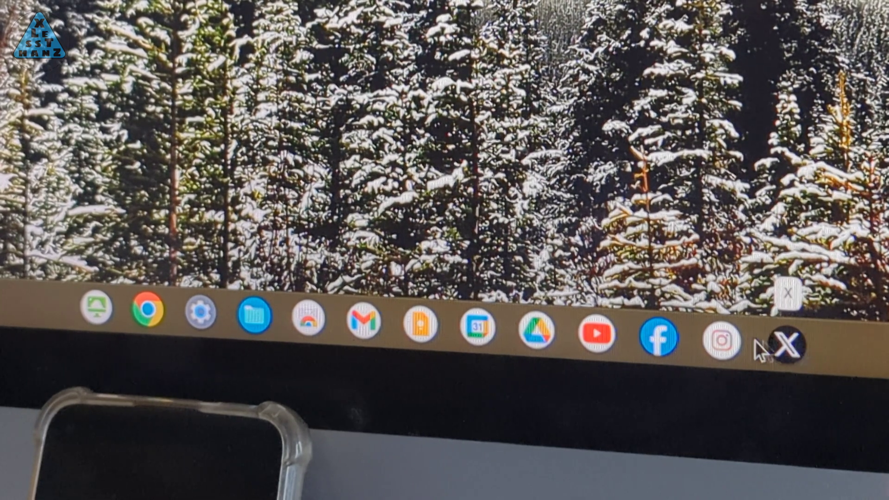
{"action": "mouse_move", "coordinate": [658, 335]}
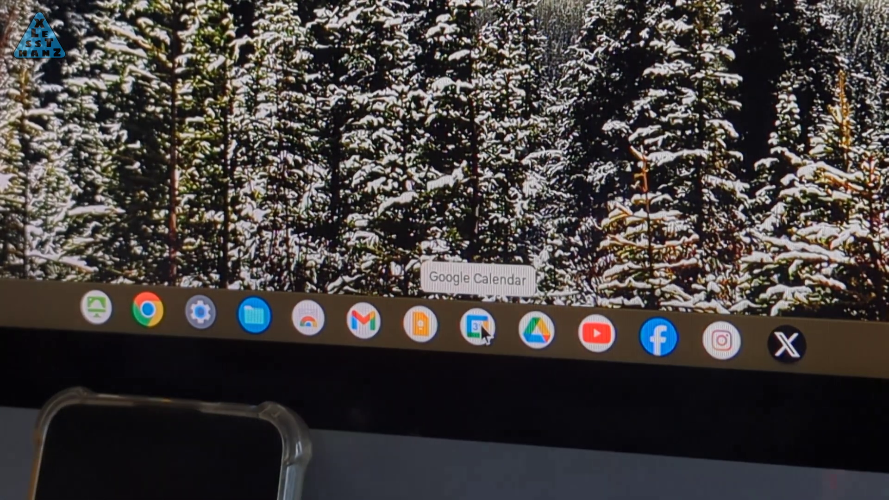
{"action": "mouse_move", "coordinate": [363, 323]}
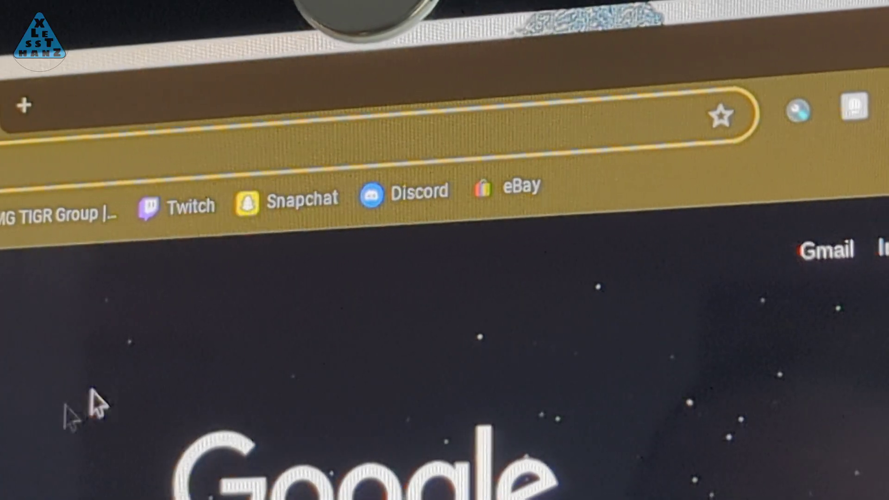
{"action": "mouse_move", "coordinate": [300, 201]}
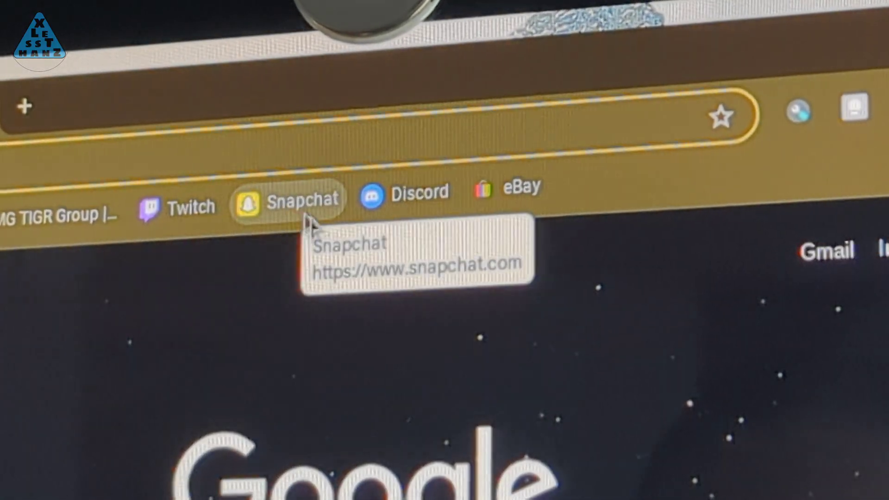
{"action": "mouse_move", "coordinate": [516, 187]}
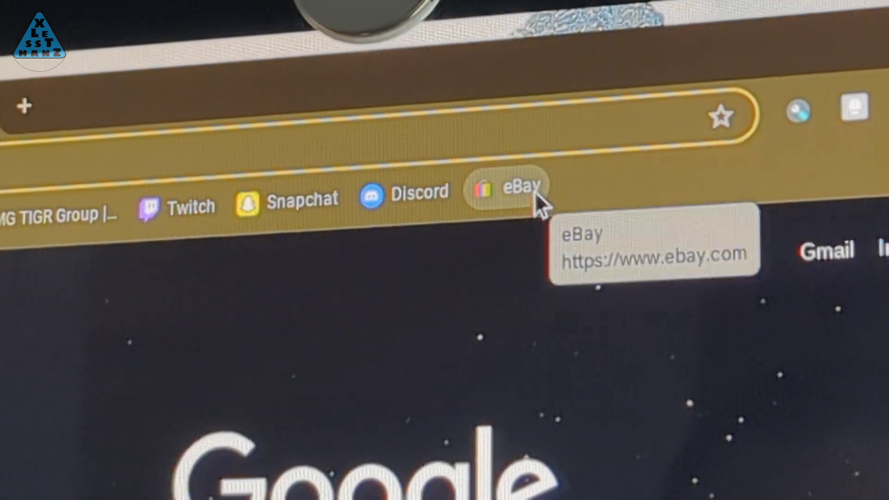